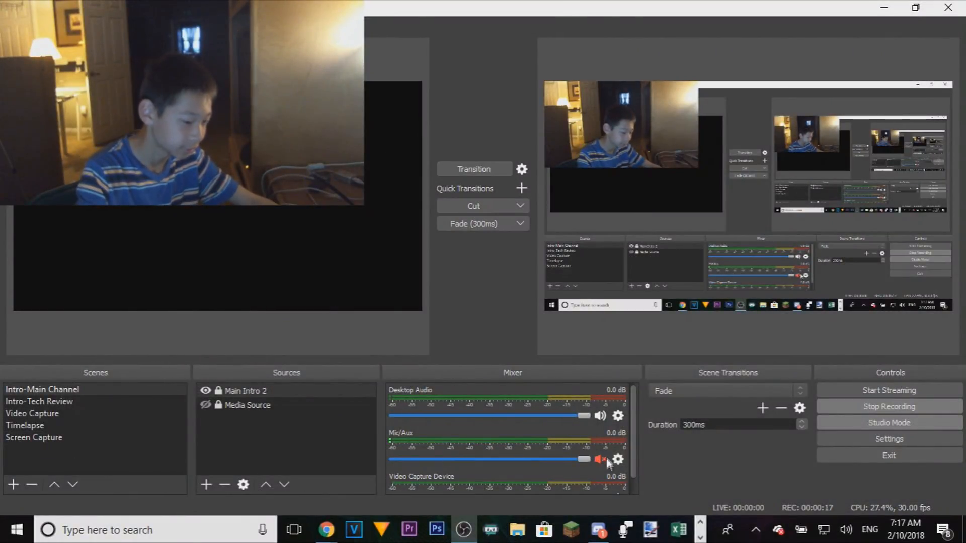
Step: Unmute Mic/Aux and make the empty Timelapse scene current
click(599, 459)
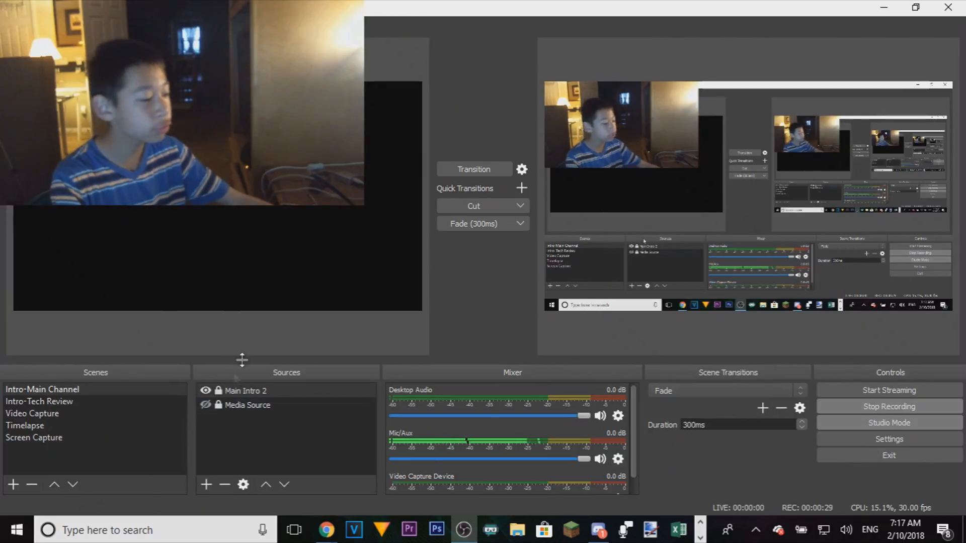
mouse_move(331, 452)
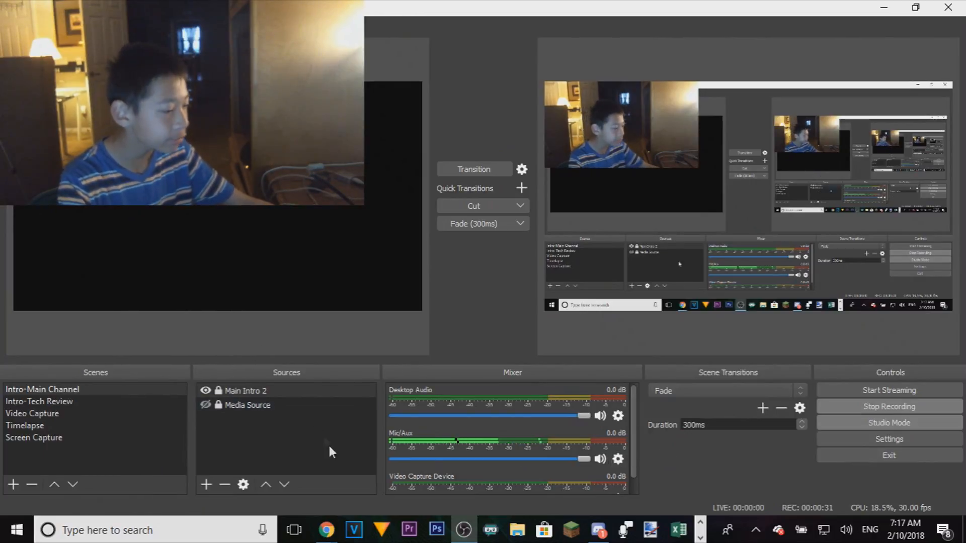
click(34, 438)
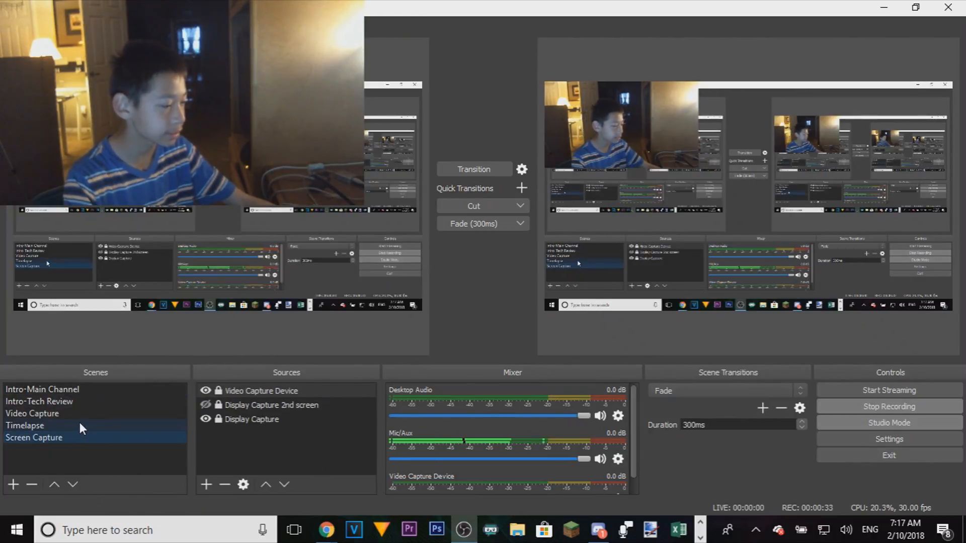
click(24, 426)
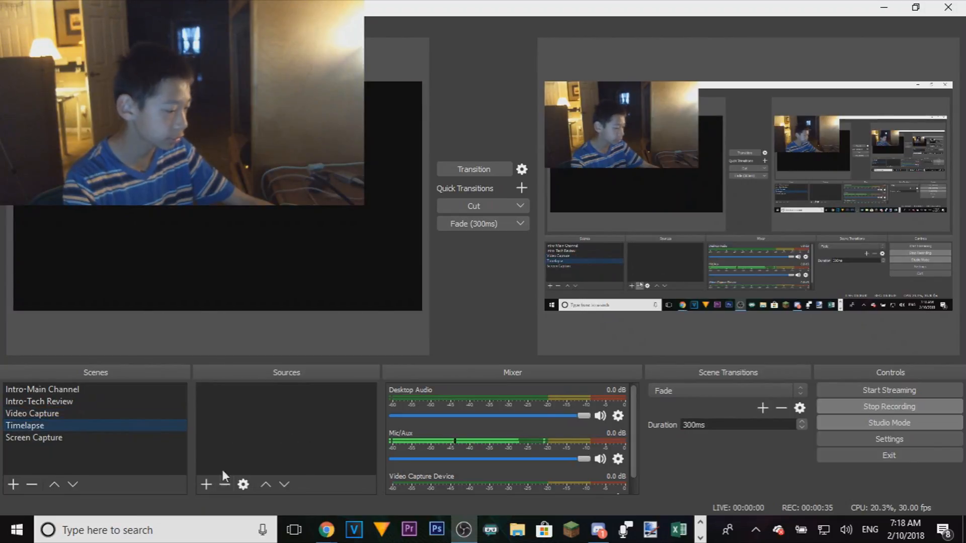
Step: Add Media Source 2 to Timelapse playing output_free (4).mp4 with looping off
click(206, 485)
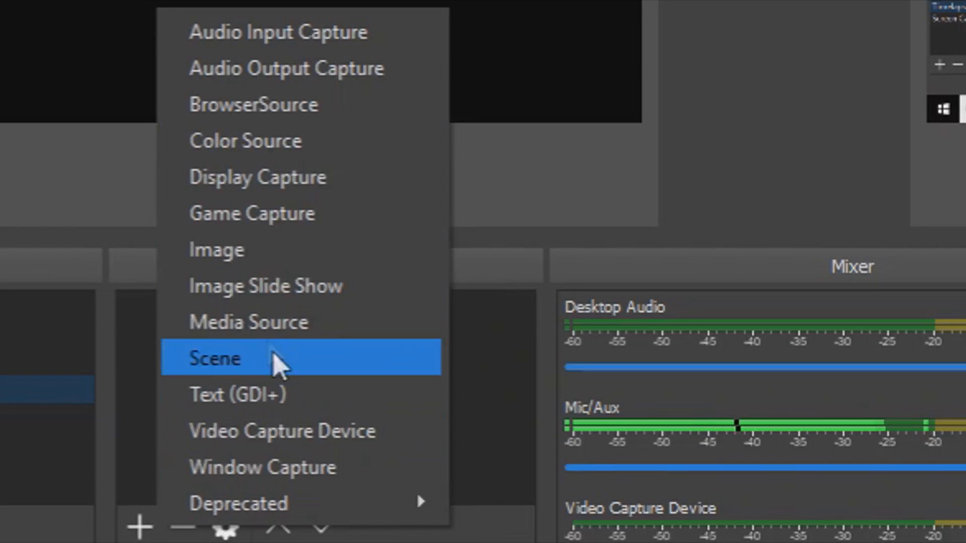
click(213, 358)
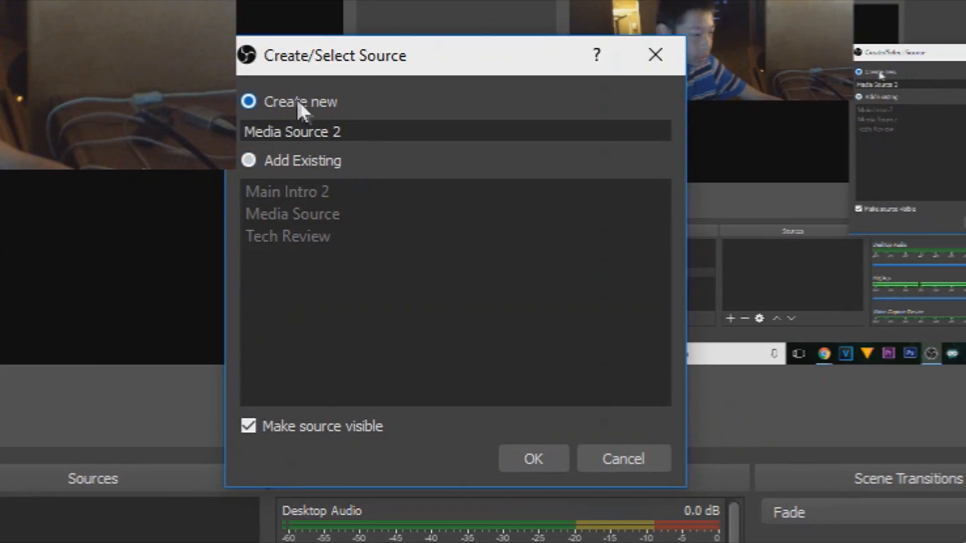
click(531, 458)
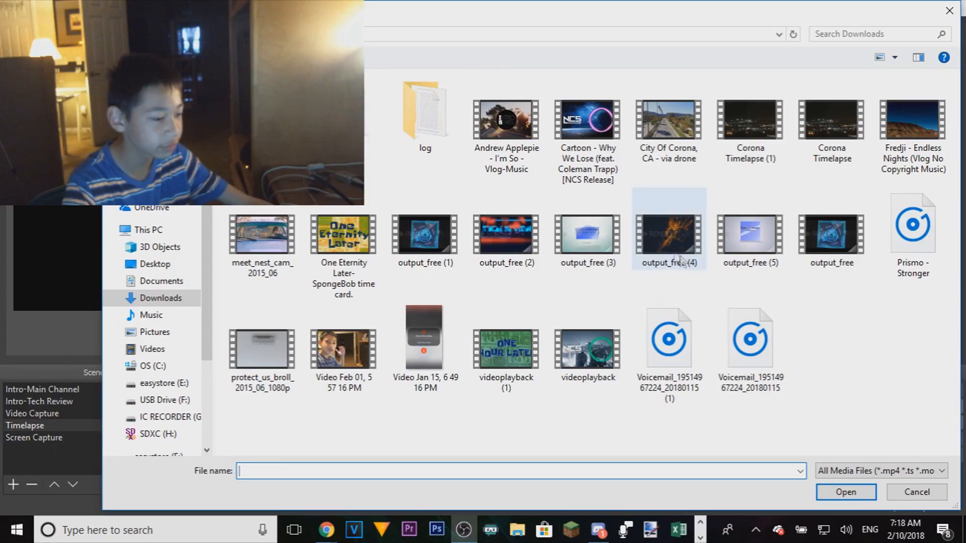
click(844, 492)
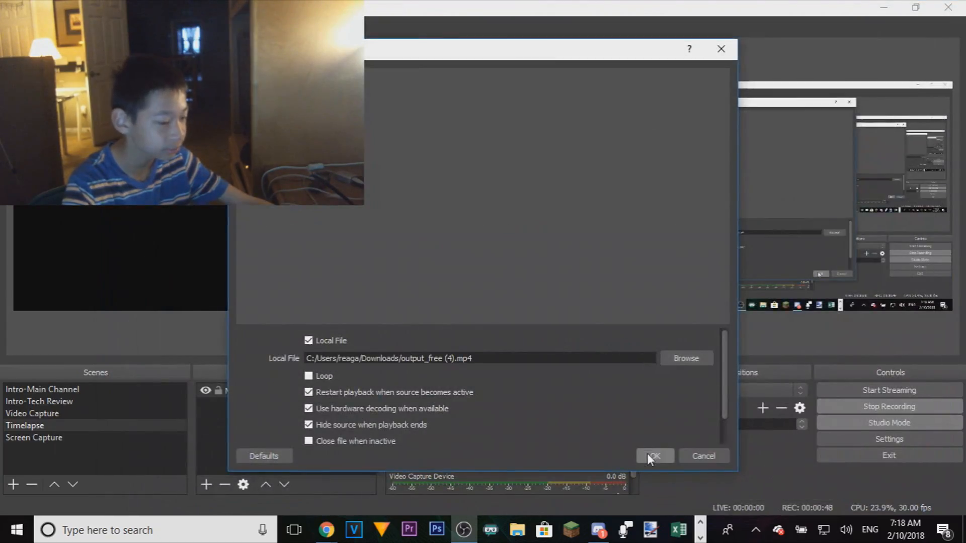
click(654, 456)
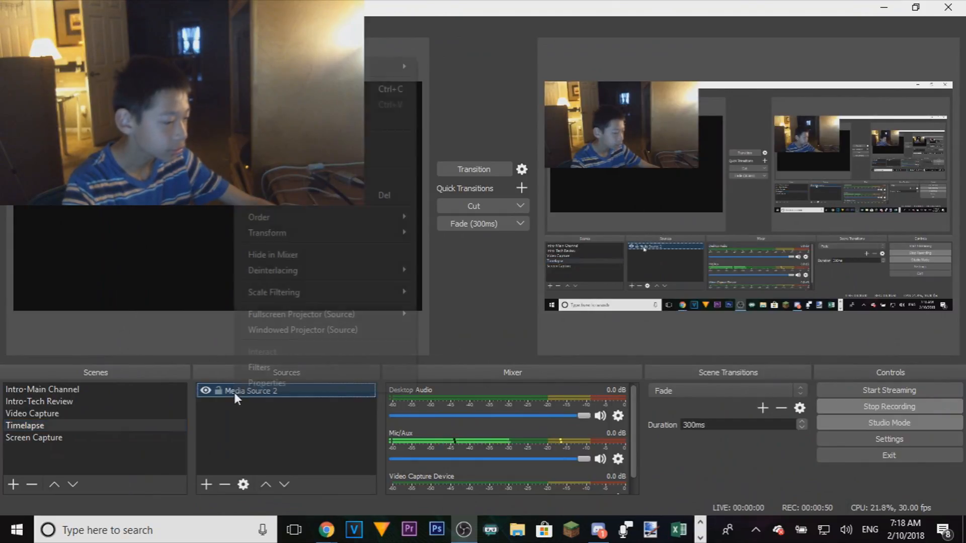
Step: Reopen Media Source 2's properties to verify output_free (4).mp4 with Loop unchecked
click(266, 382)
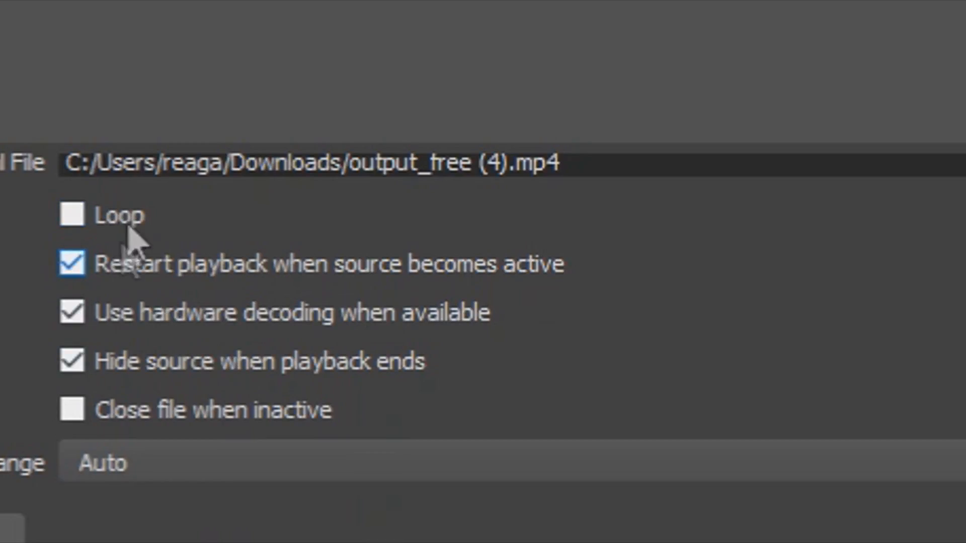
mouse_move(293, 256)
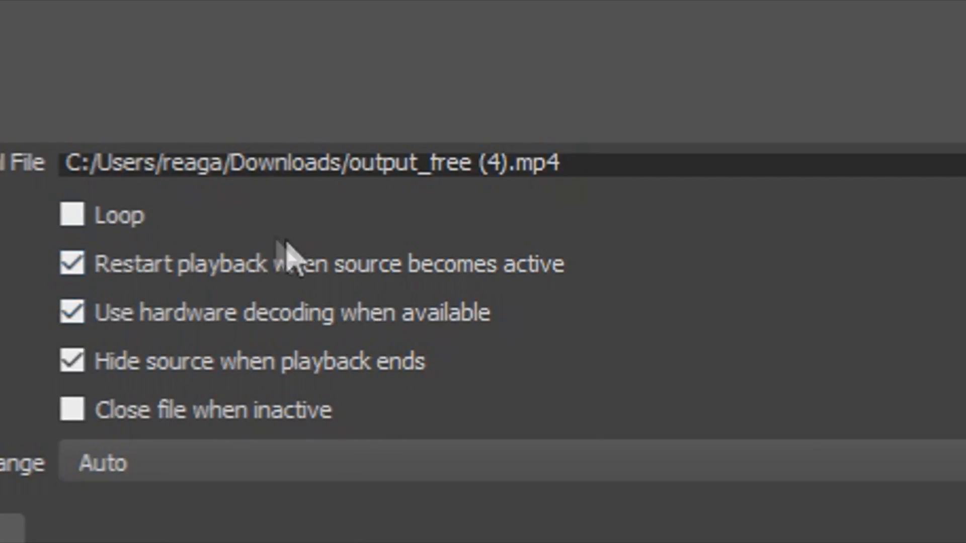
mouse_move(308, 351)
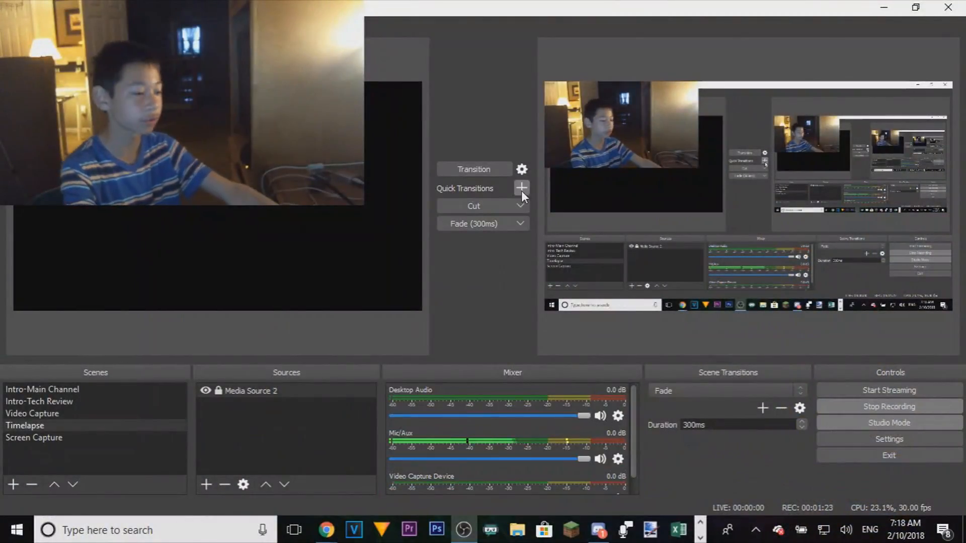
mouse_move(348, 258)
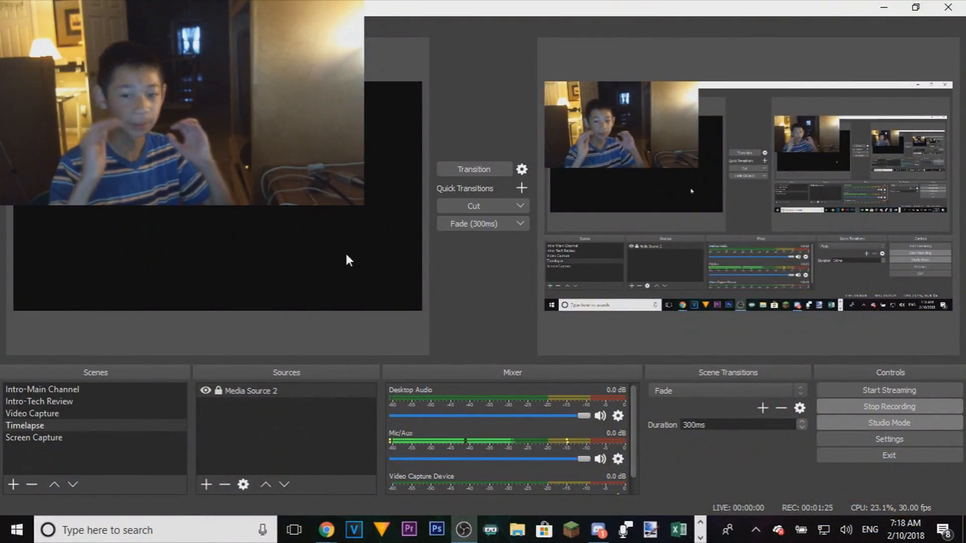